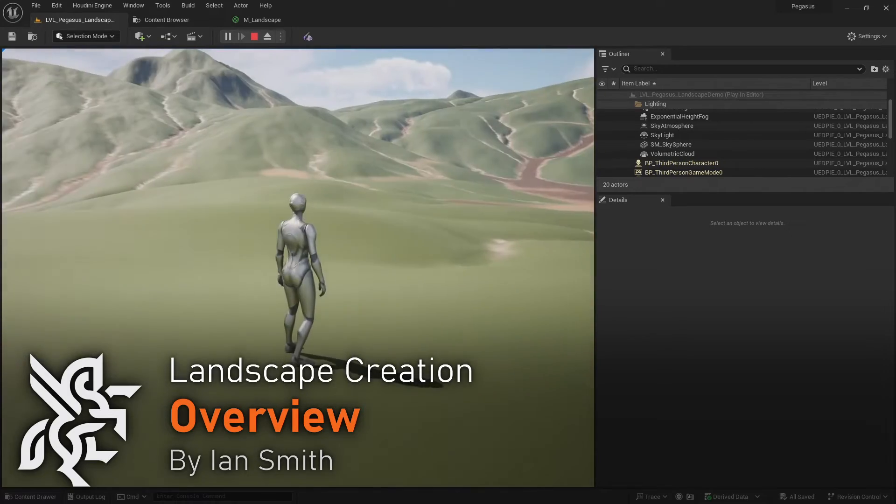
# Stop Play In Editor so the Unreal editor sits beside the Houdini pe_landscape1 network
pyautogui.click(253, 36)
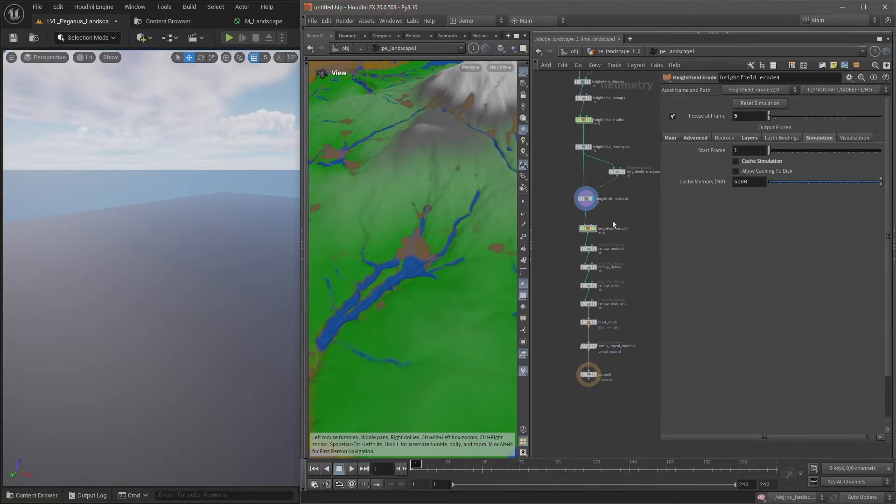
# Use Edit > Find Node to search heightfield_erode and select all four matching erosion nodes
pyautogui.click(562, 64)
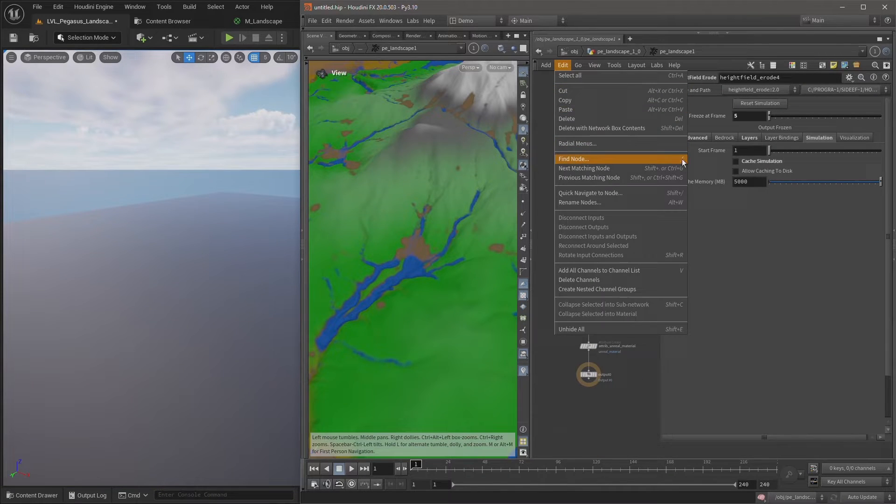
pyautogui.click(573, 159)
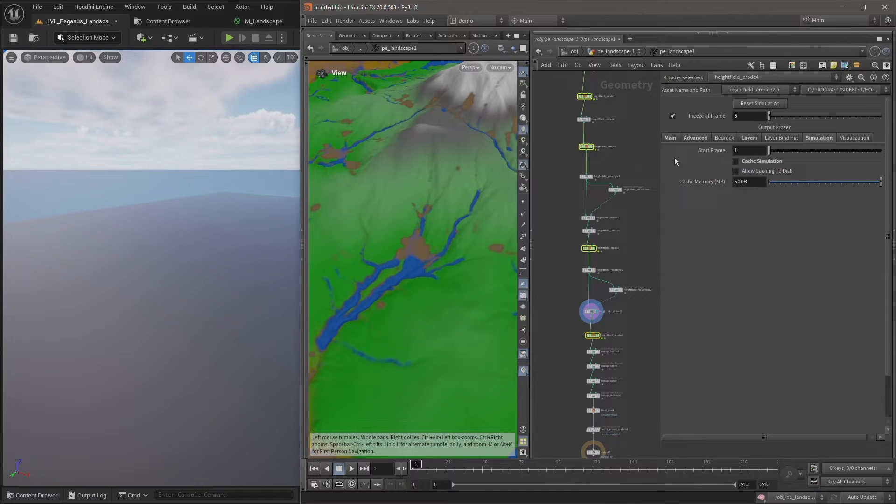
pyautogui.click(736, 161)
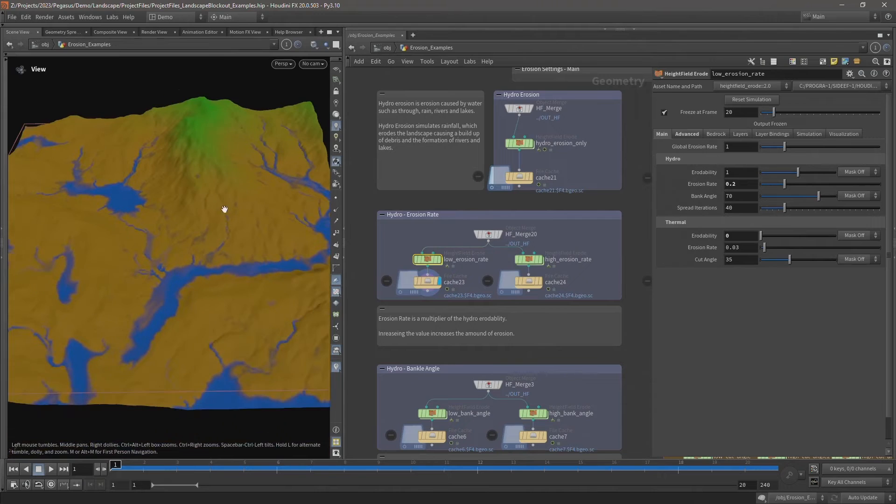
# Display the cache24 File Cache node to compare the high erosion rate against the low one
pyautogui.click(526, 282)
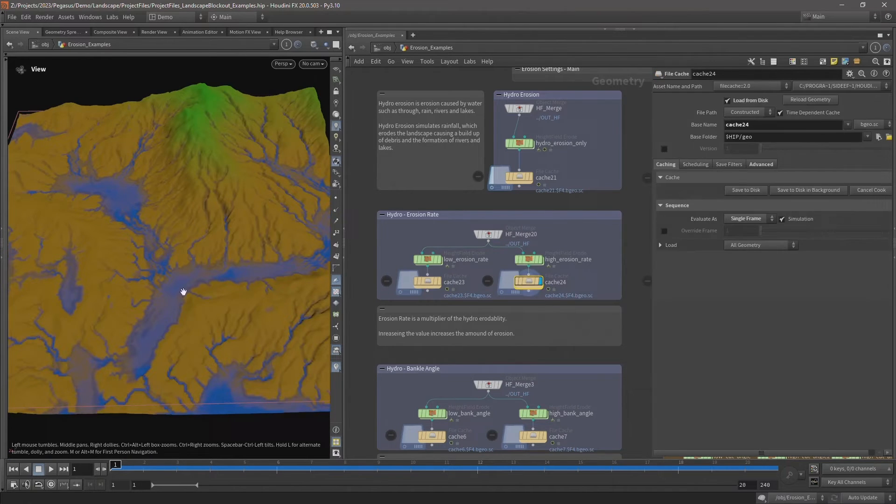
pyautogui.click(527, 258)
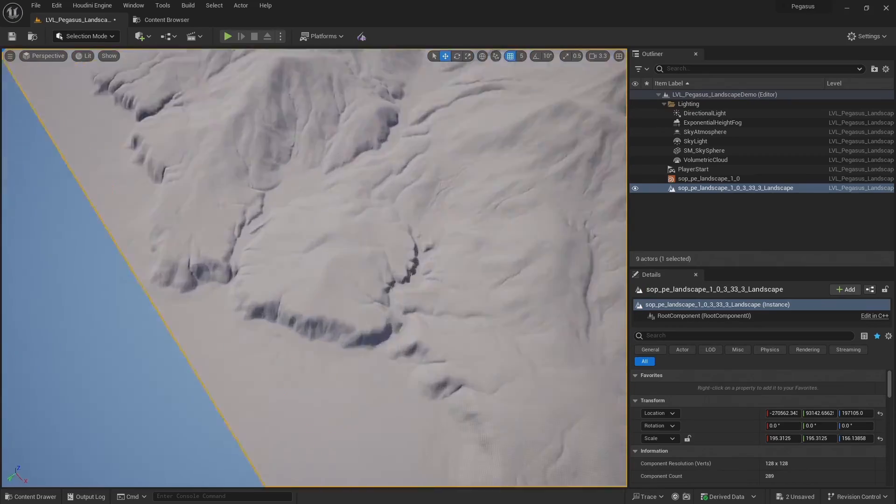
# Play the level so the character runs across the imported sop_pe_landscape terrain
pyautogui.click(228, 36)
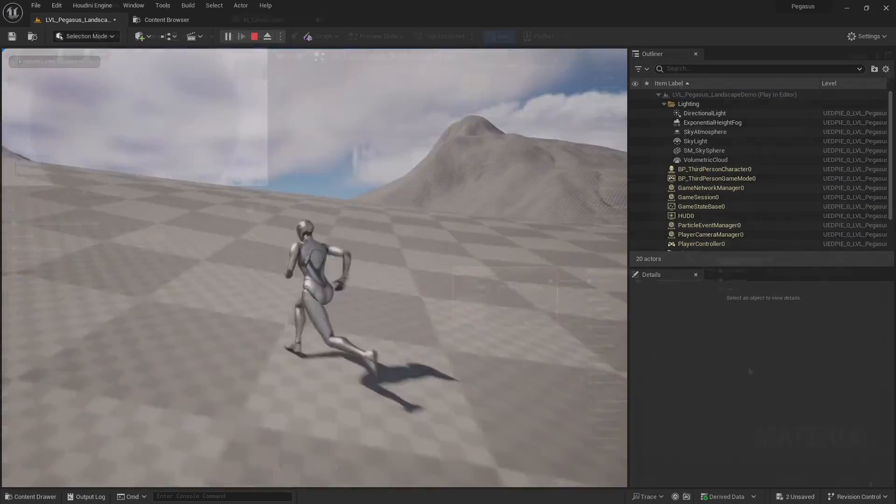